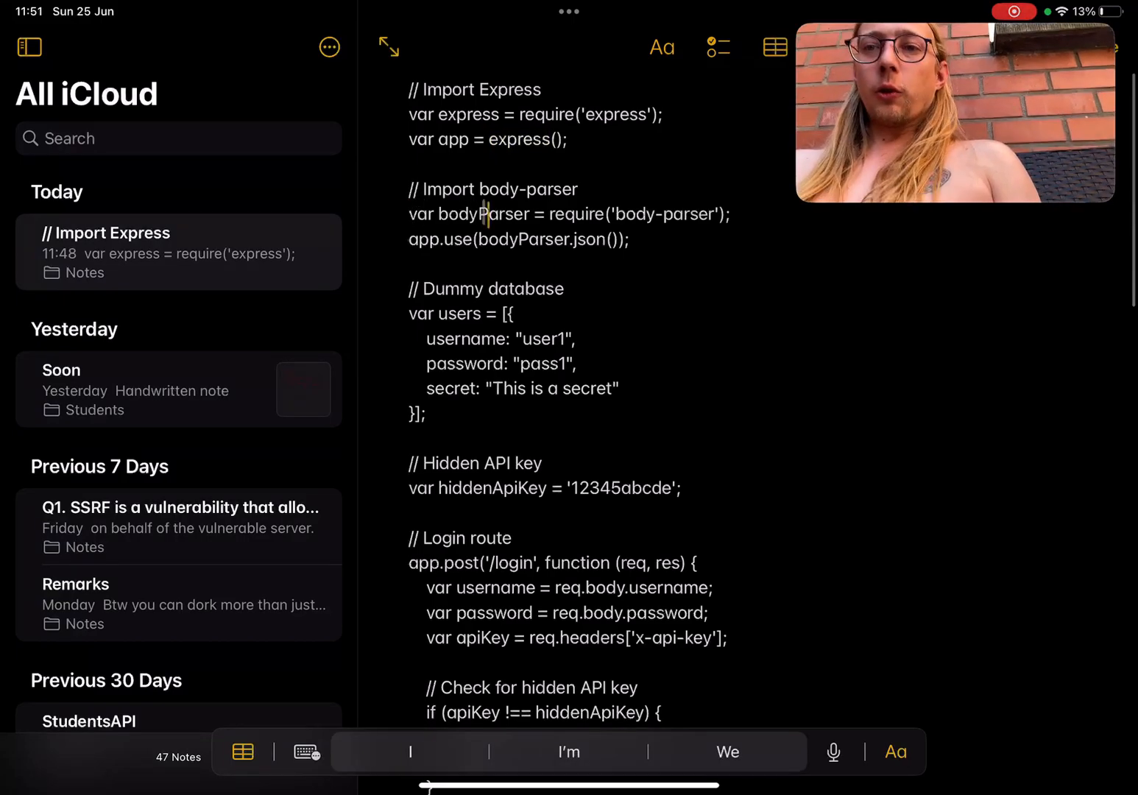
Highlight the 'app' word in the Express setup, then scroll to the dummy user database and login route.
{"action": "double_click", "coordinate": [483, 214]}
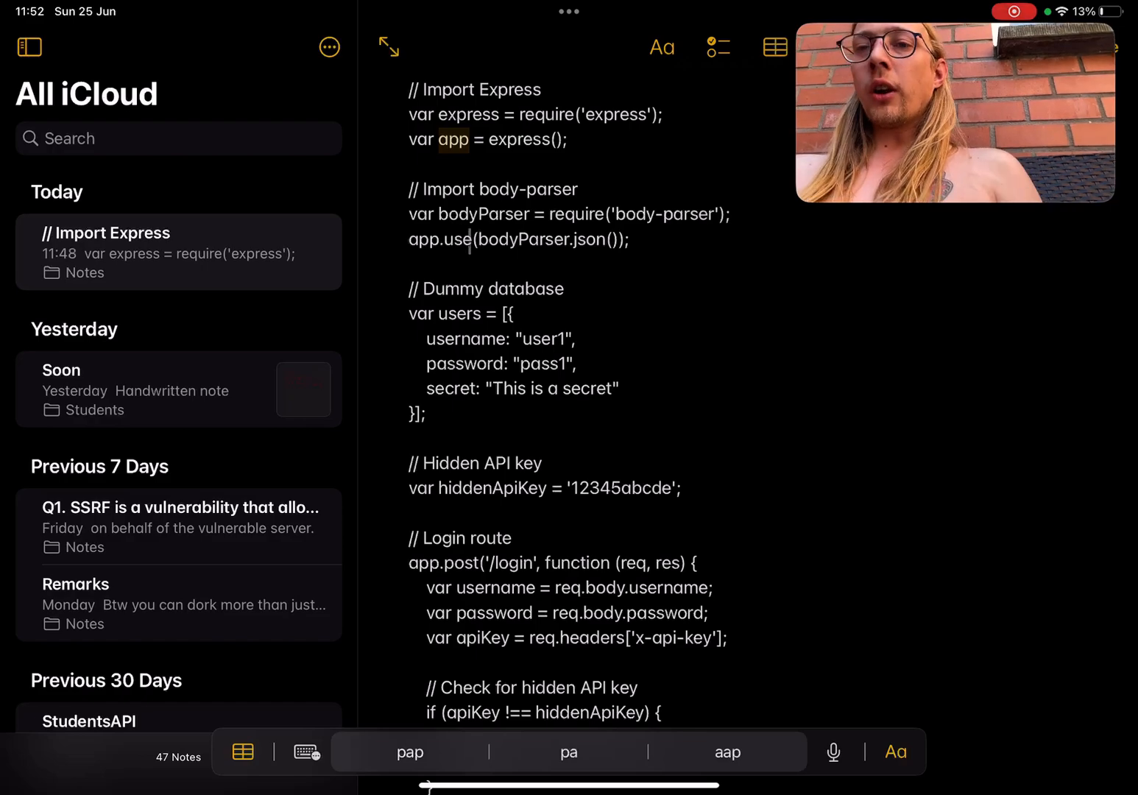
{"action": "double_click", "coordinate": [547, 238]}
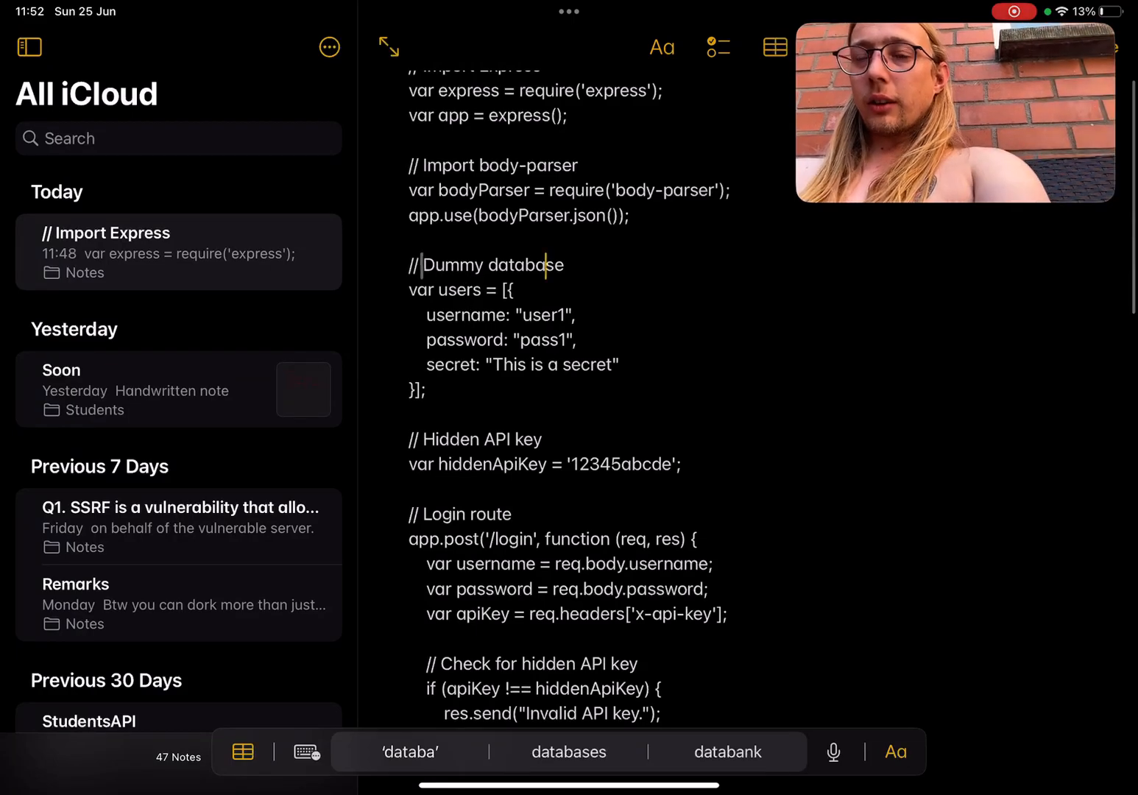
{"action": "left_click_drag", "start_coordinate": [424, 265], "coordinate": [619, 365]}
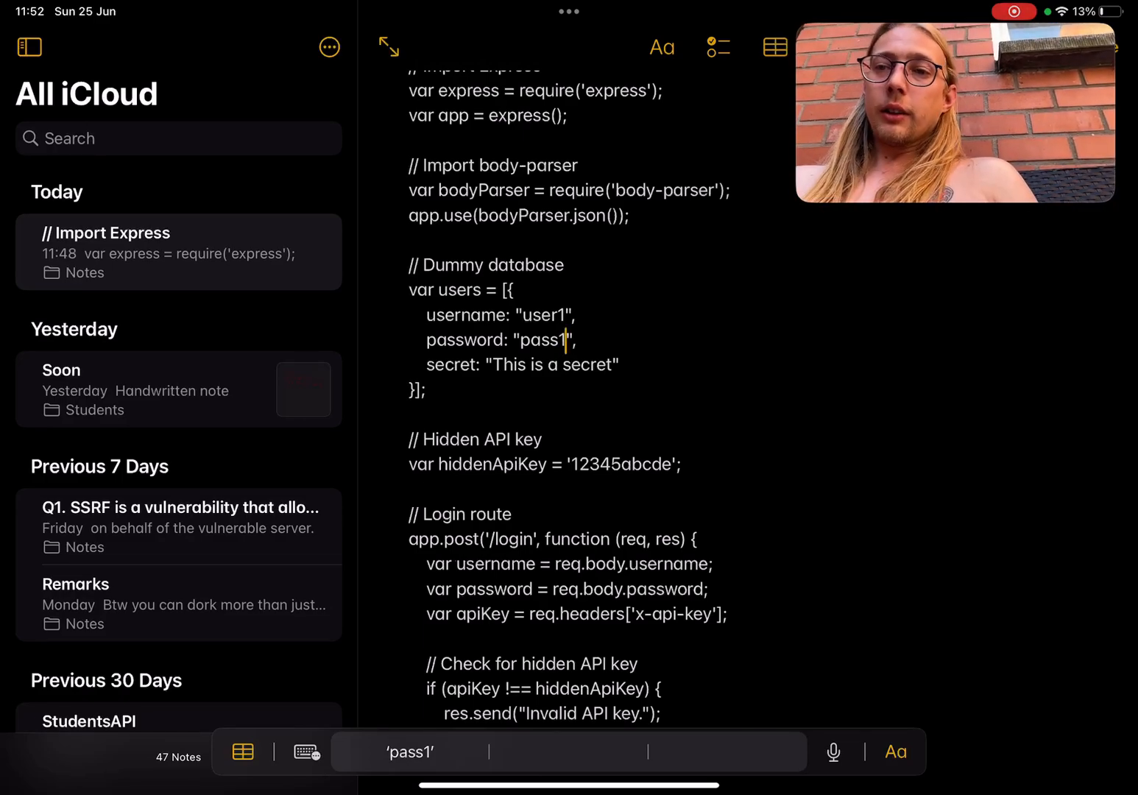
{"action": "scroll", "scroll_direction": "down", "scroll_amount": 3}
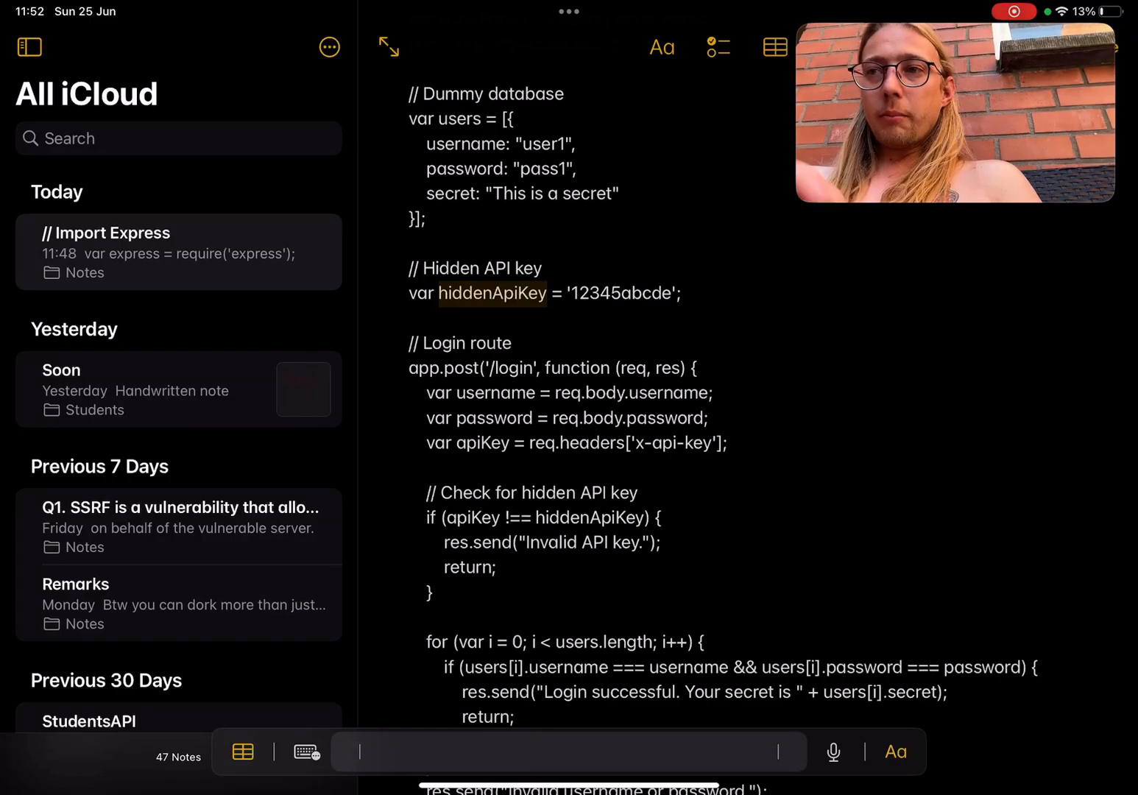
Scroll to the login route's API-key check and user loop, typing 'ap' in the note.
{"action": "scroll", "scroll_direction": "down", "scroll_amount": 3}
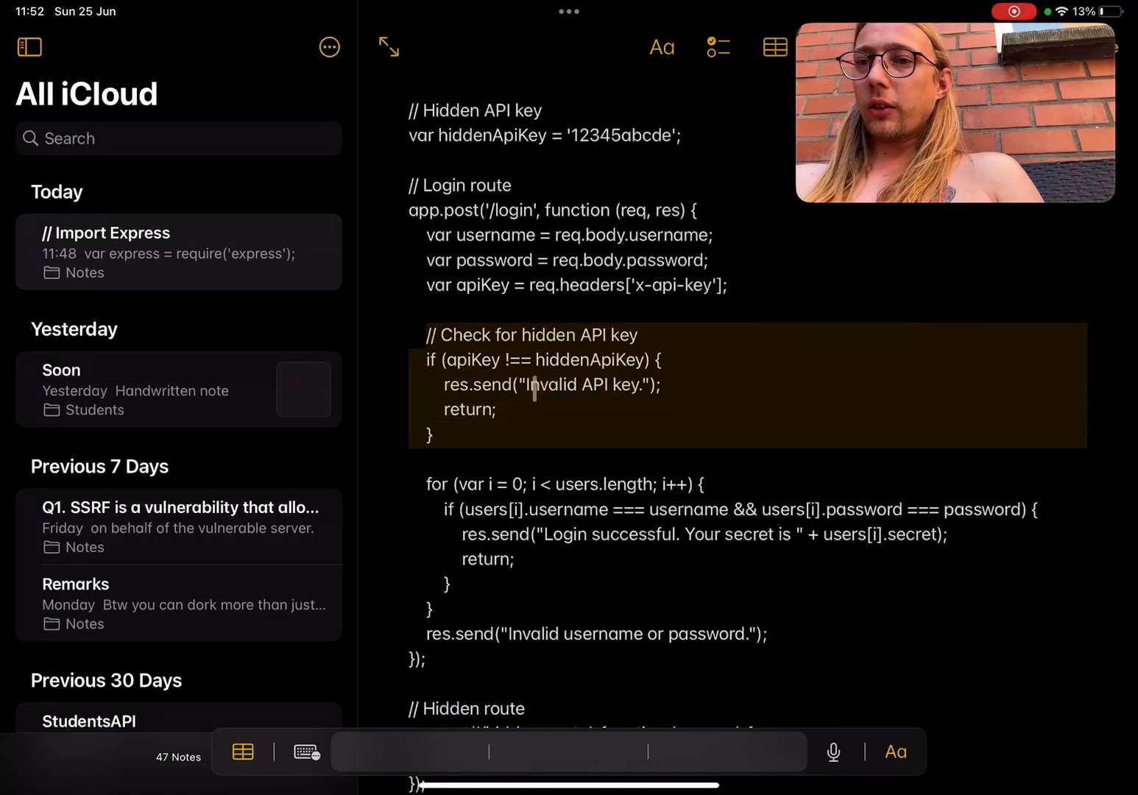
{"action": "type", "text": "ap"}
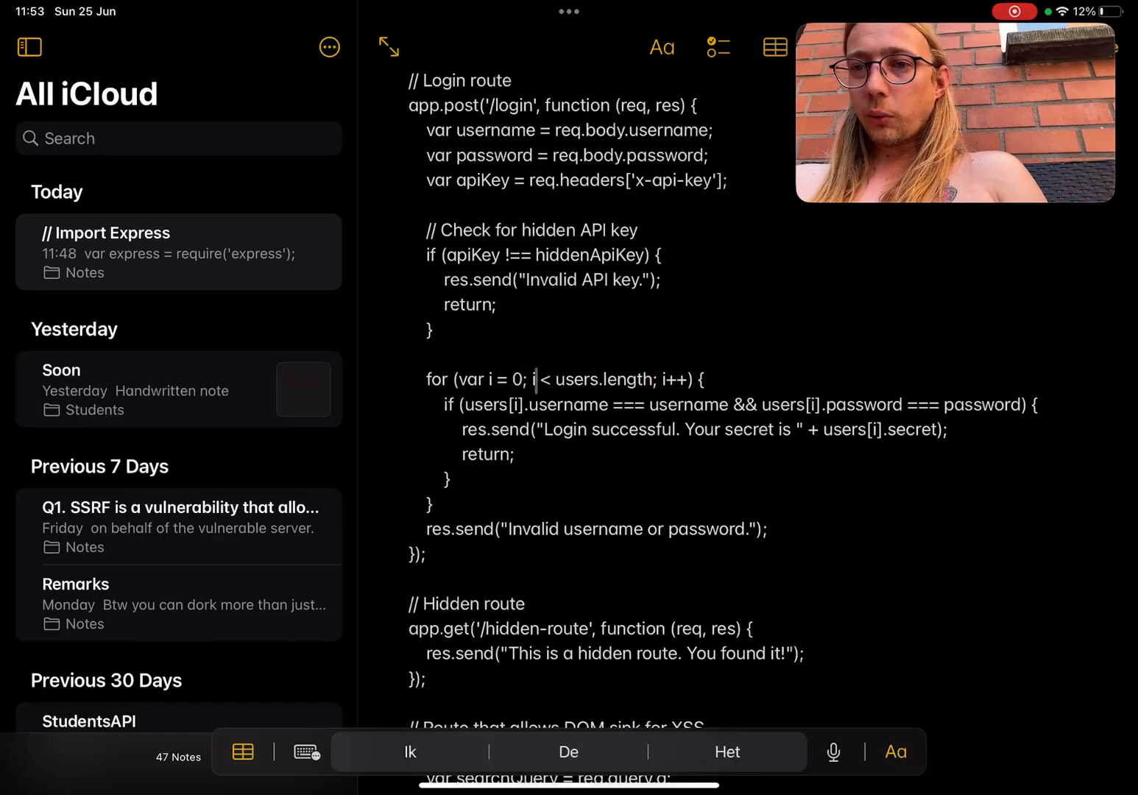
{"action": "double_click", "coordinate": [491, 380]}
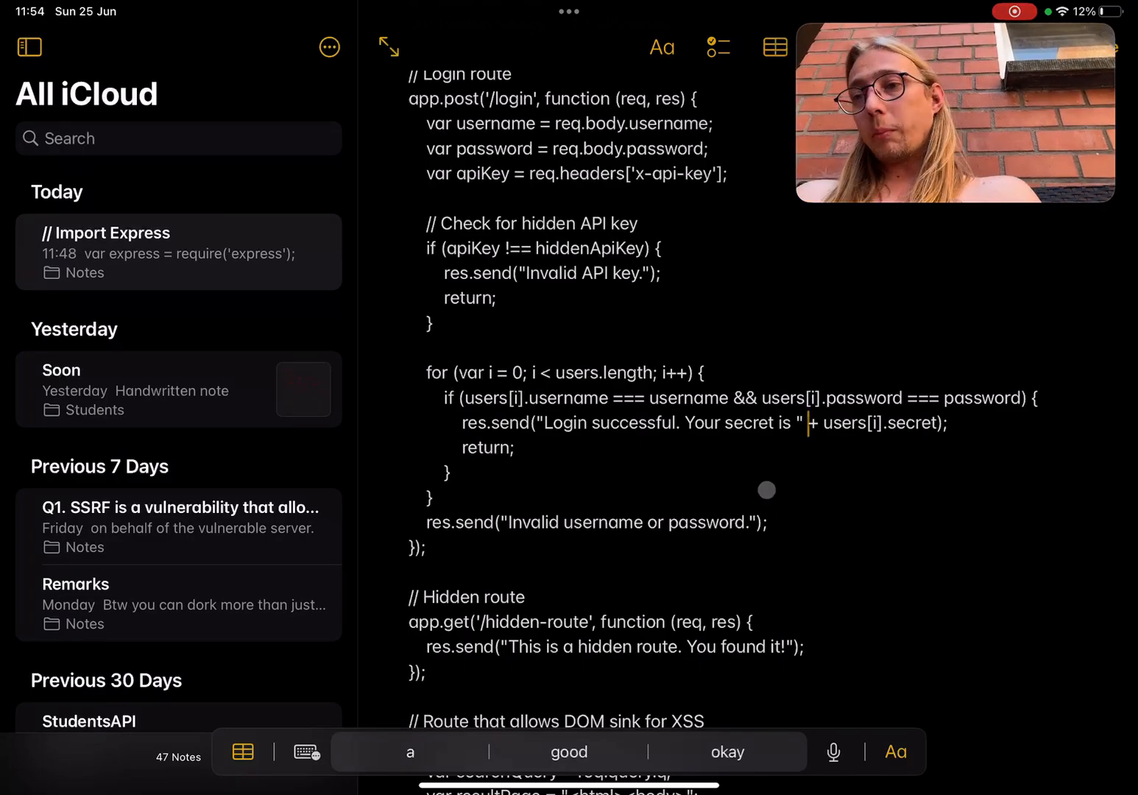
Scroll to the /search route flagged for XSS and highlight the searchQuery variable.
{"action": "scroll", "scroll_direction": "down", "scroll_amount": 3}
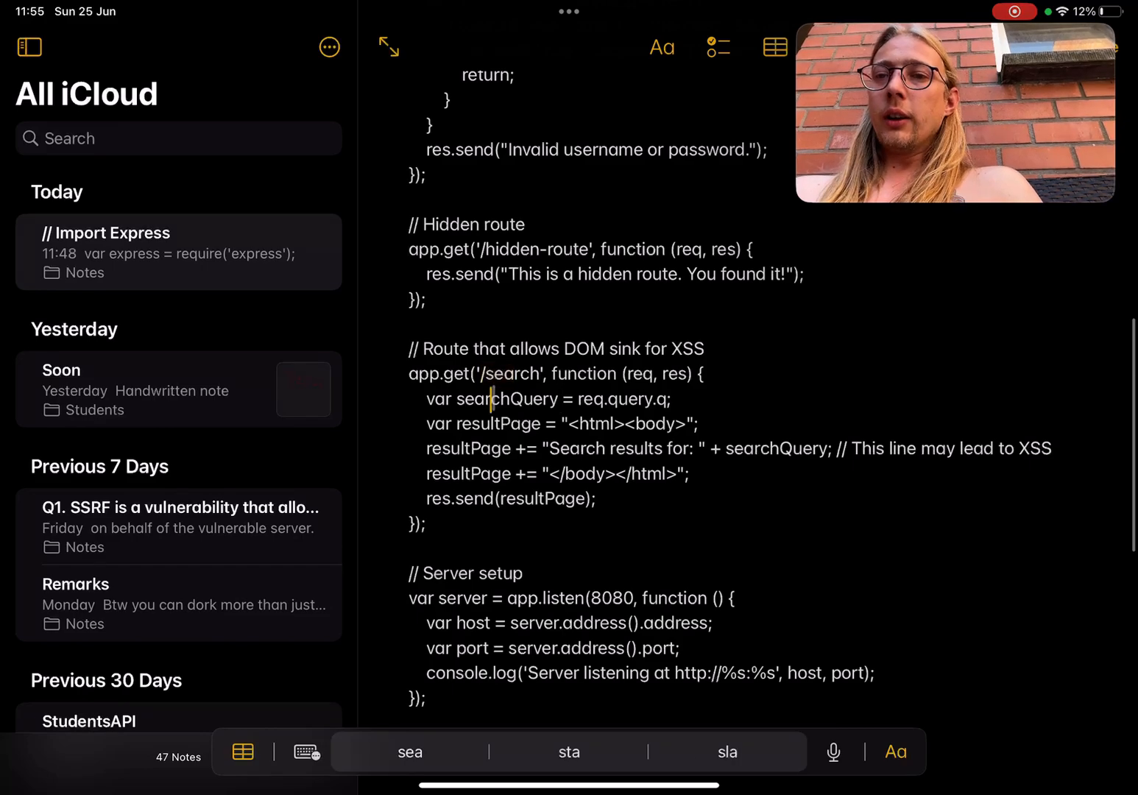
{"action": "double_click", "coordinate": [507, 399]}
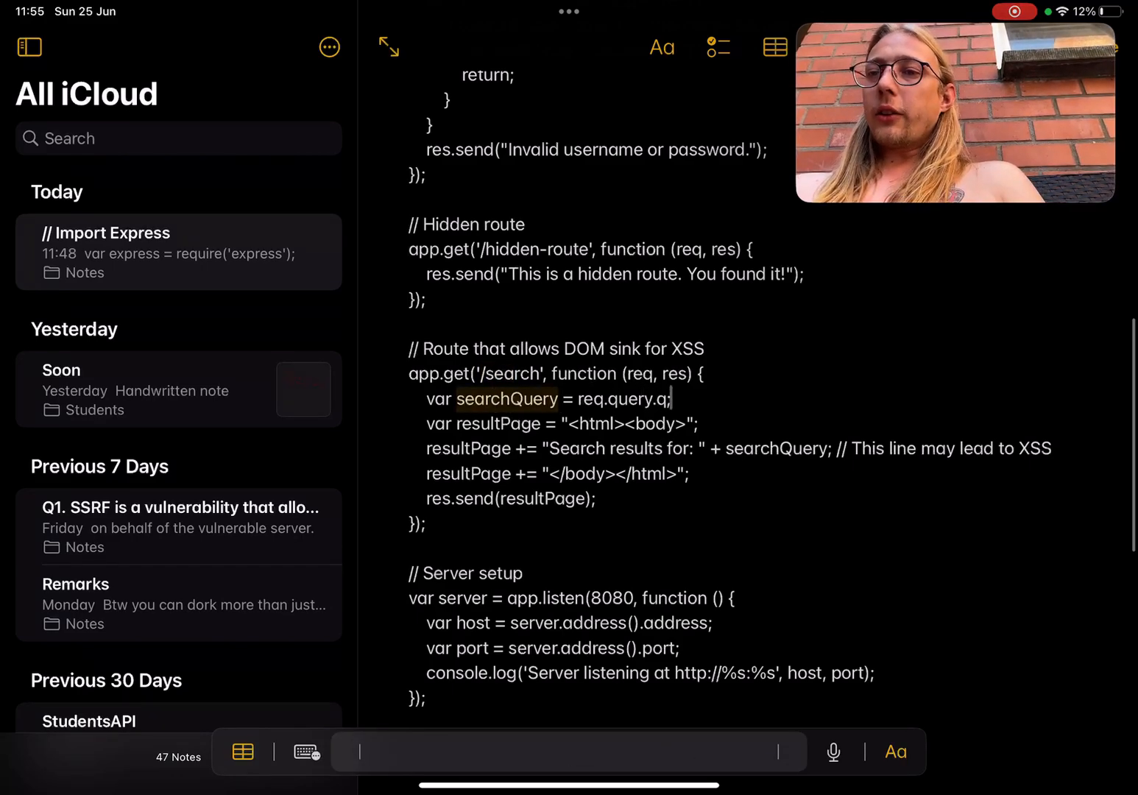